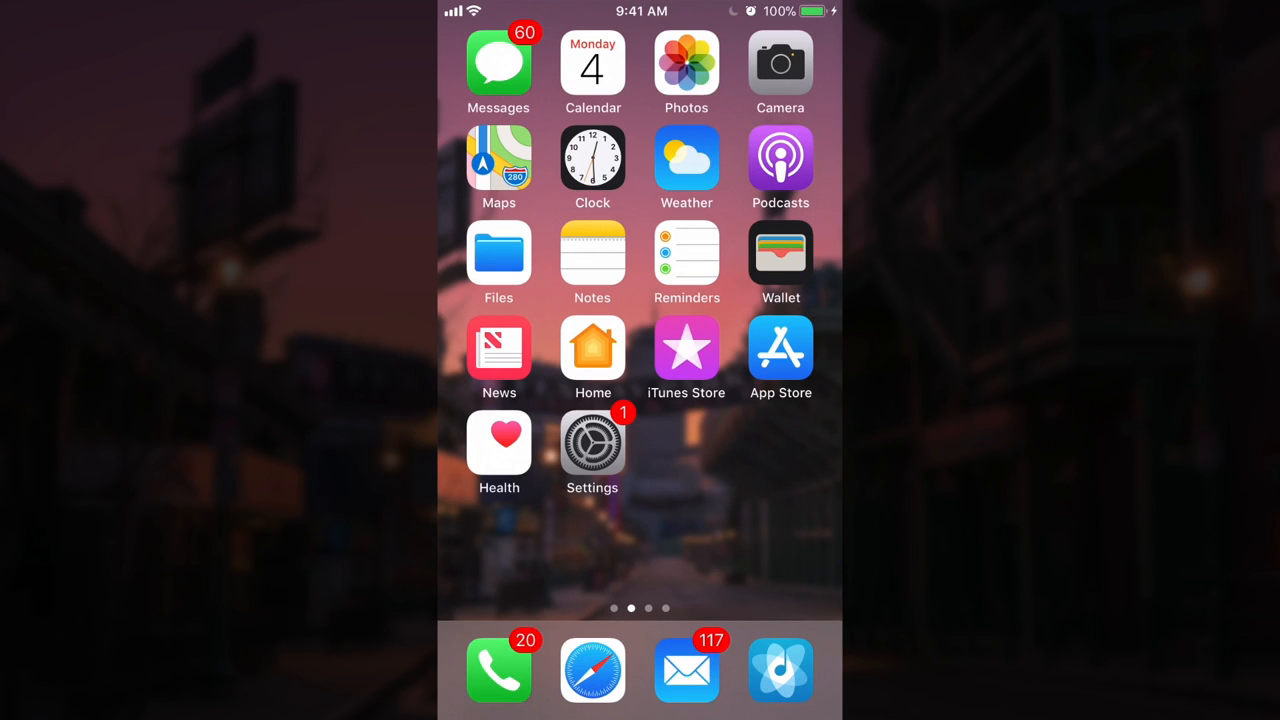
# Open the chocolate dessert Live Photo full screen from the library.
pyautogui.click(686, 62)
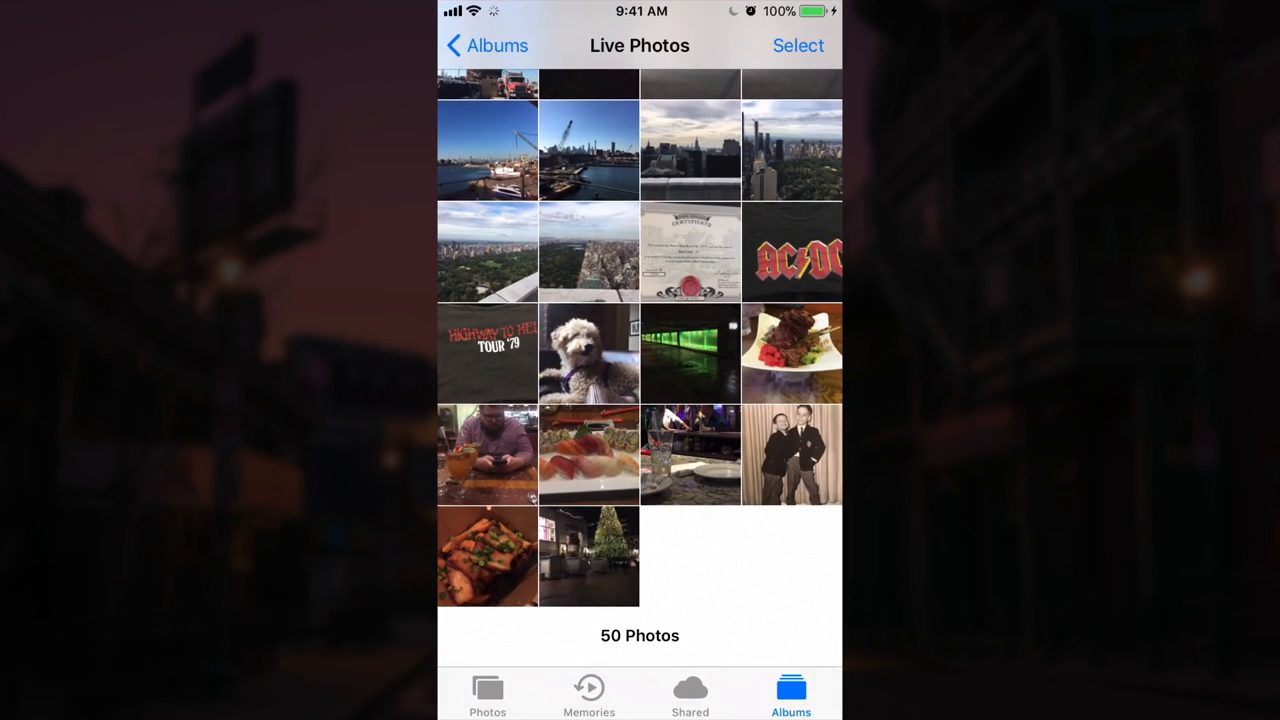
pyautogui.click(792, 354)
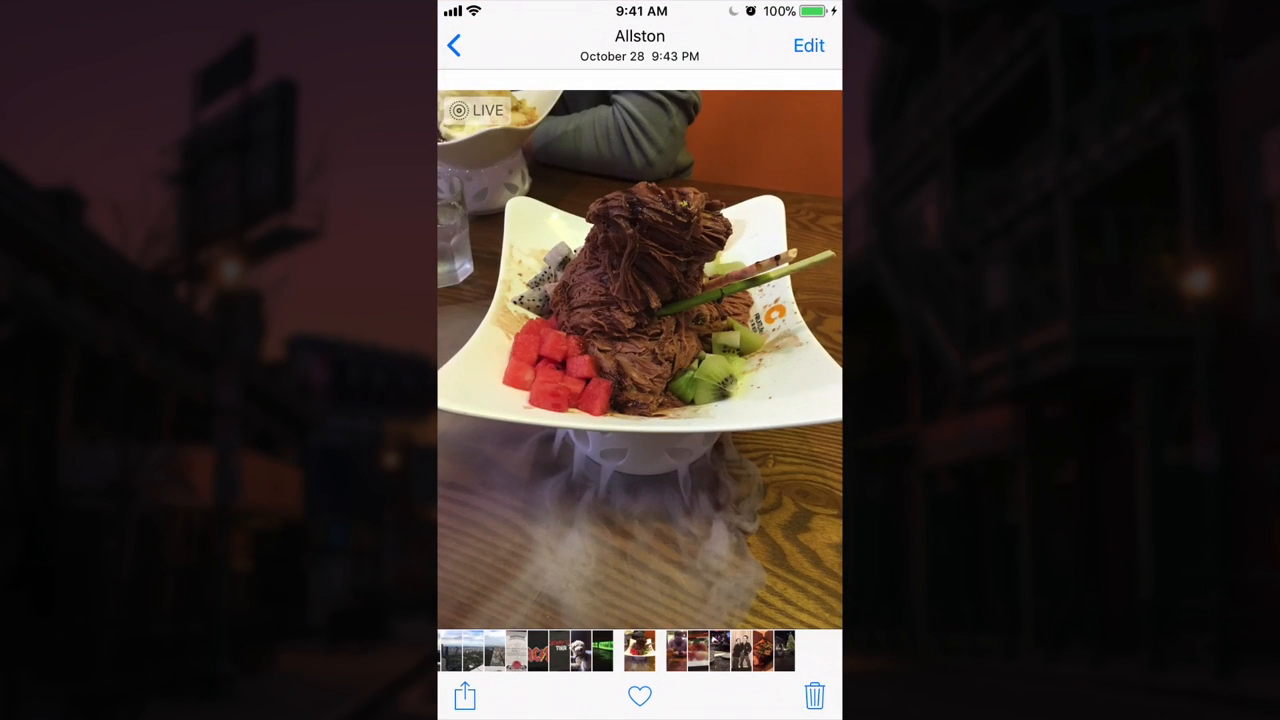
# Choose Print from the share sheet's hidden action row for the dessert photo.
pyautogui.click(464, 696)
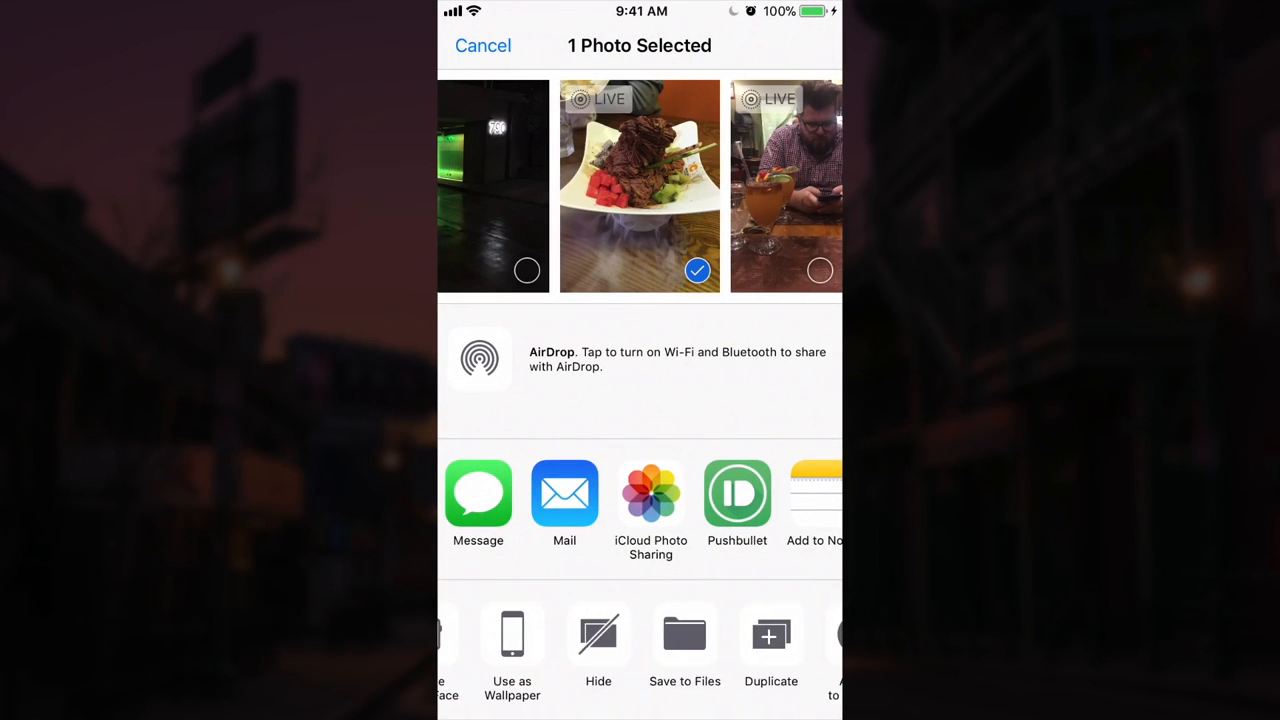
pyautogui.hscroll(-3)
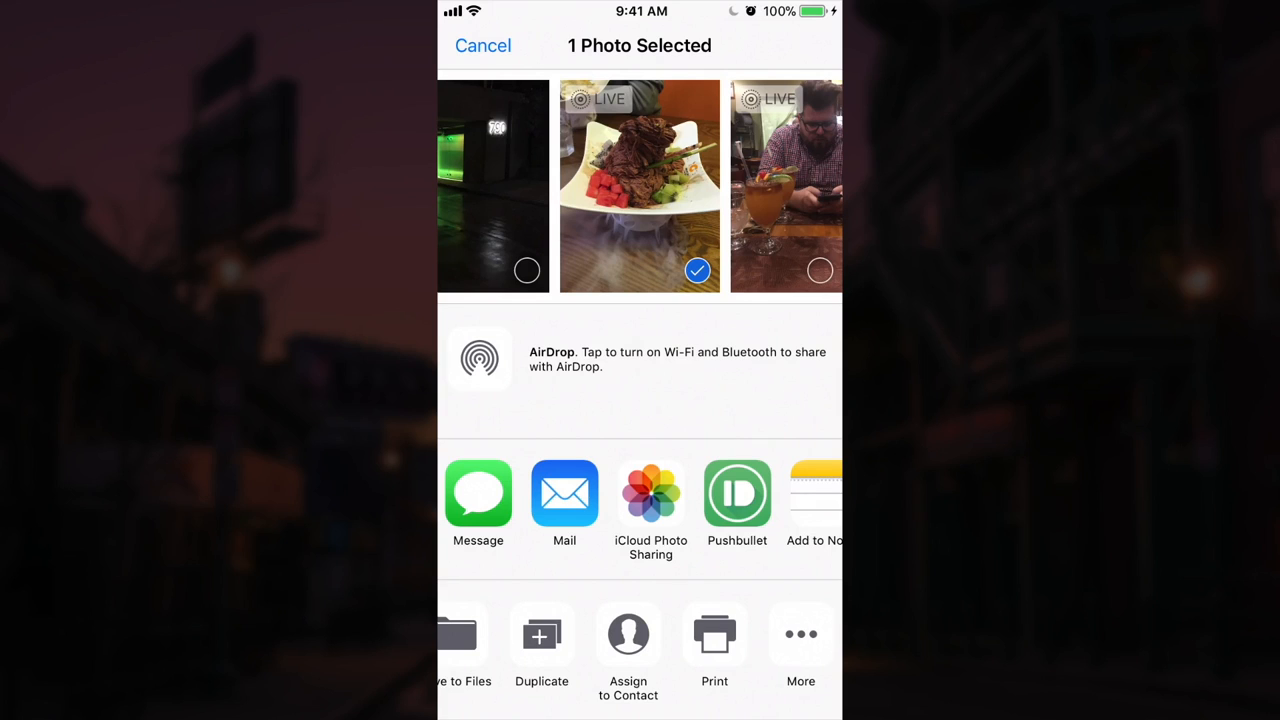
pyautogui.click(714, 634)
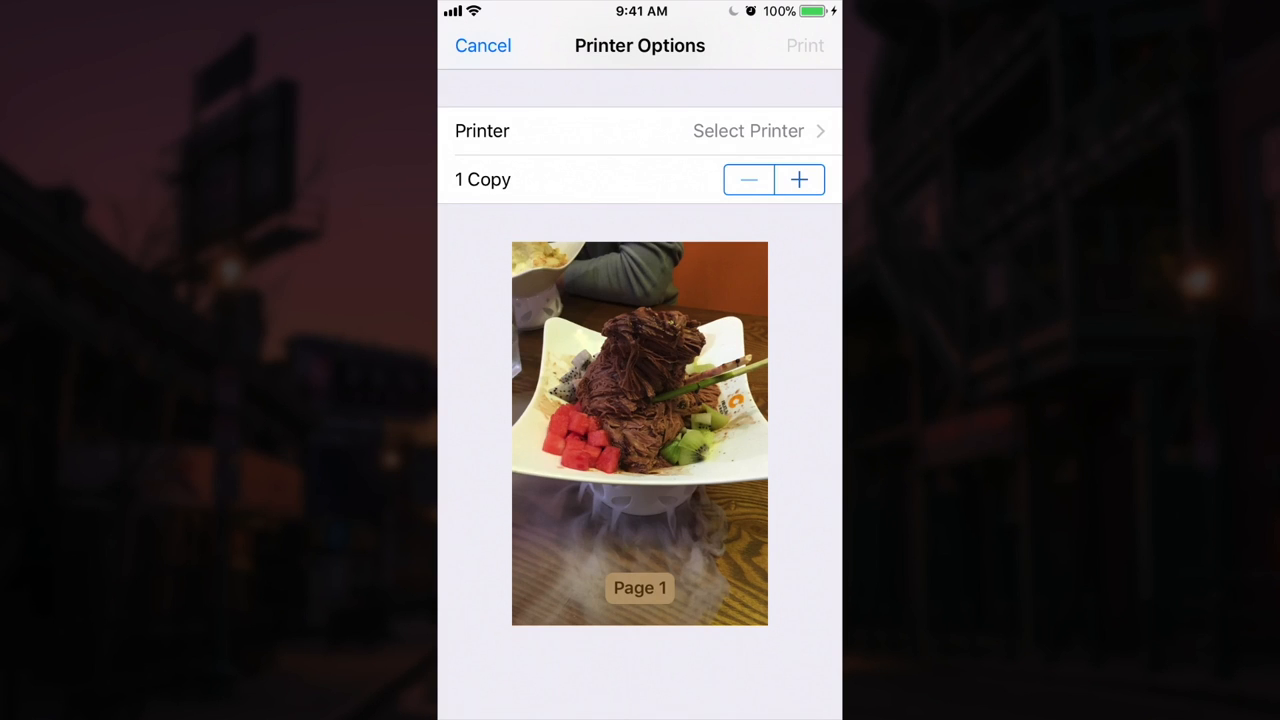
# Expand the Page 1 print preview into a full-size PDF page.
pyautogui.click(640, 432)
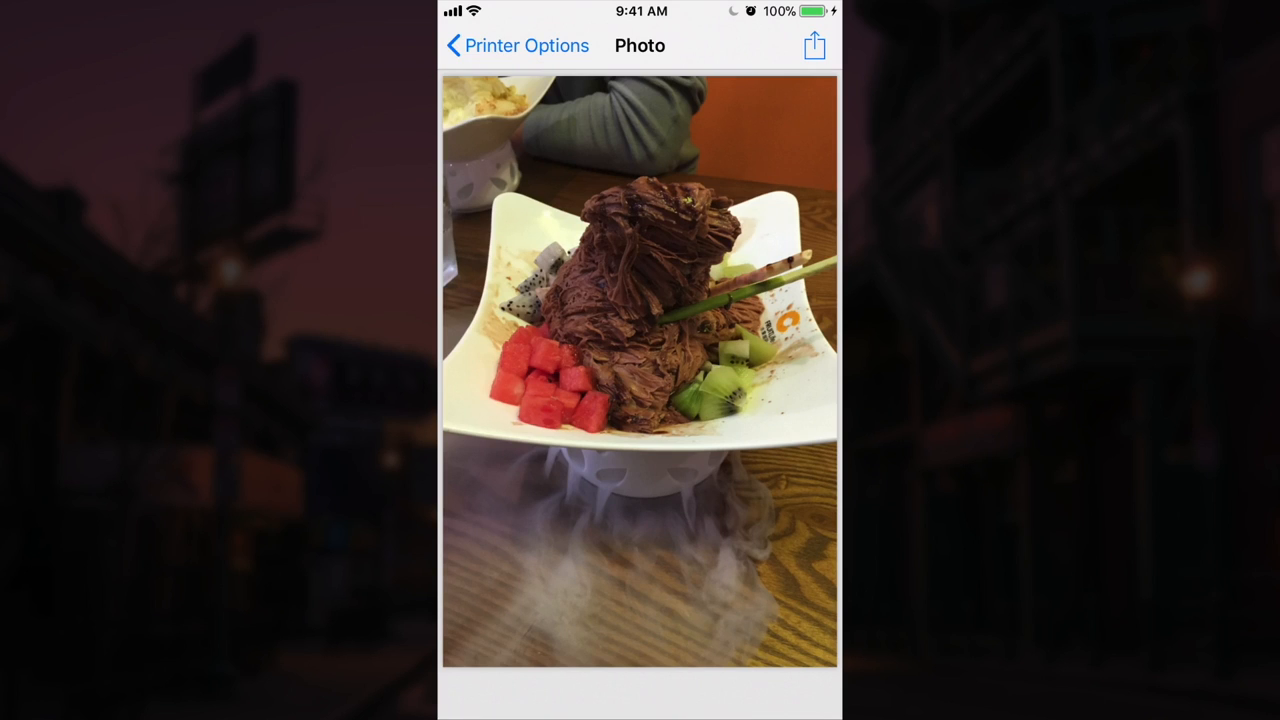
# Share the PDF preview to Mail, creating a draft with Photo.pdf attached.
pyautogui.click(814, 44)
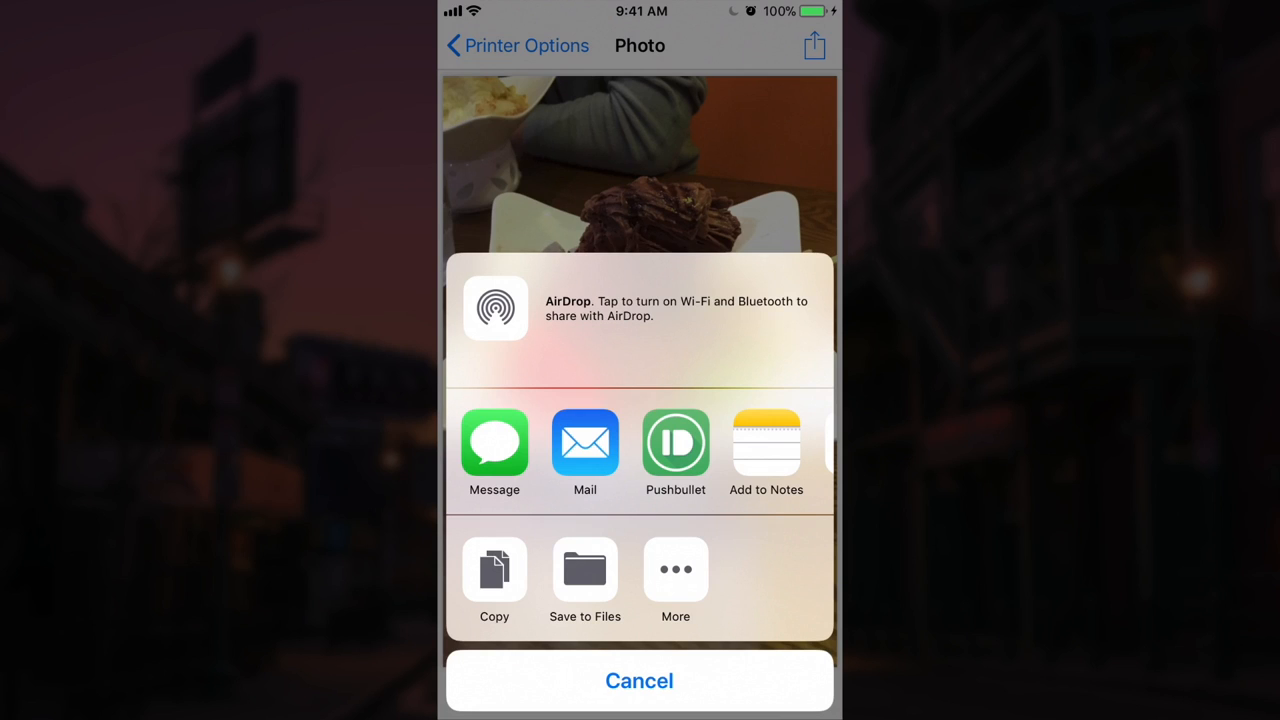
pyautogui.click(584, 442)
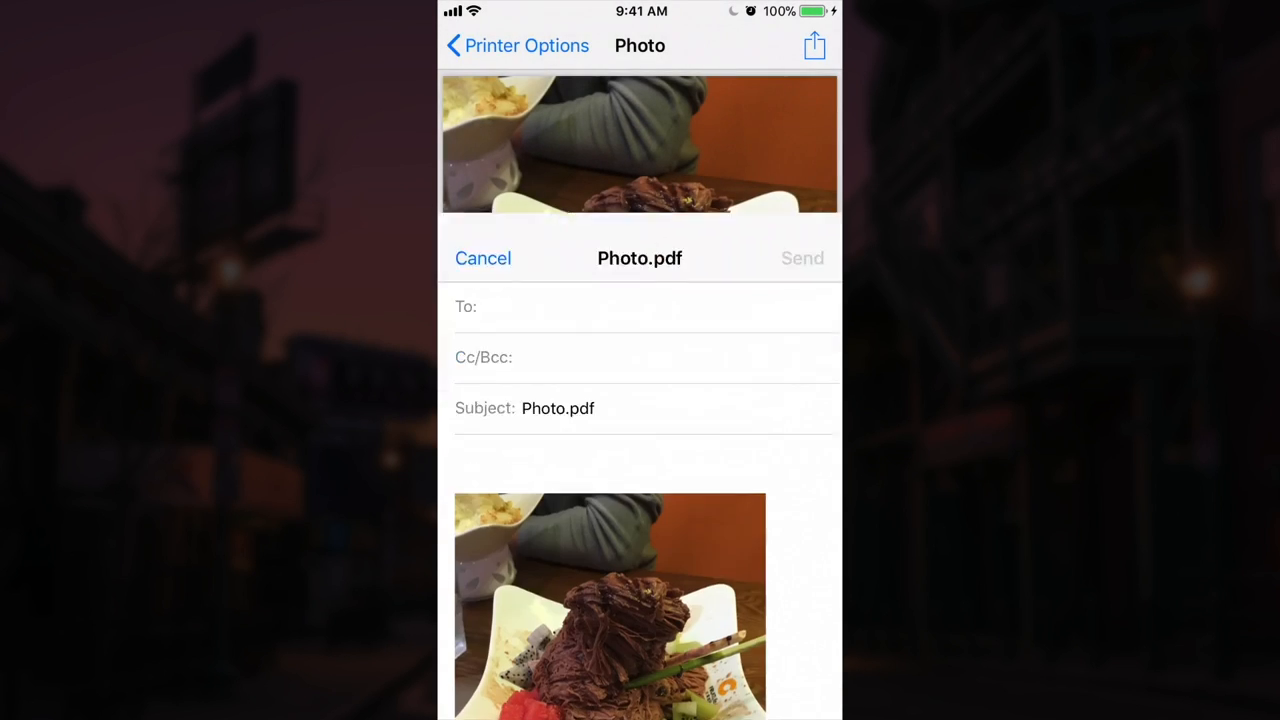